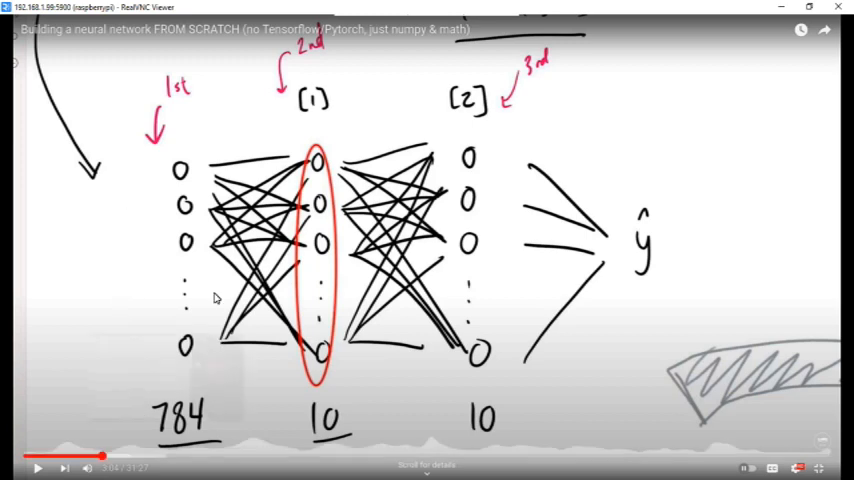
mouse_move(186, 168)
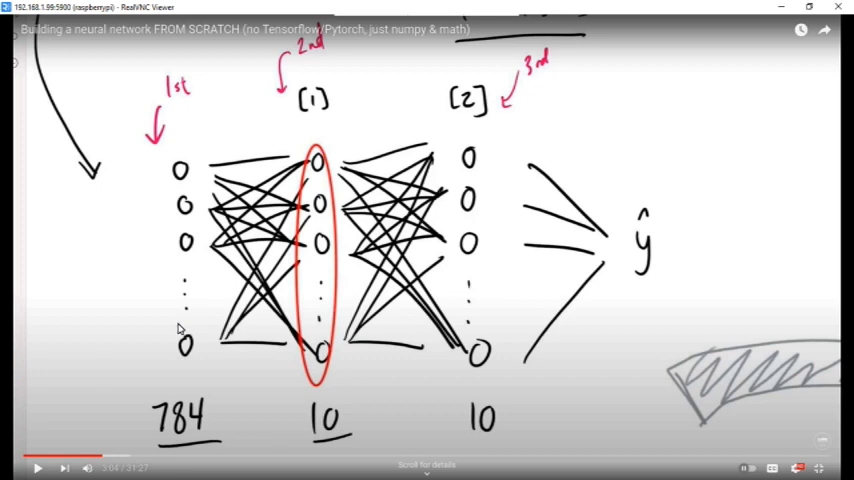
mouse_move(200, 380)
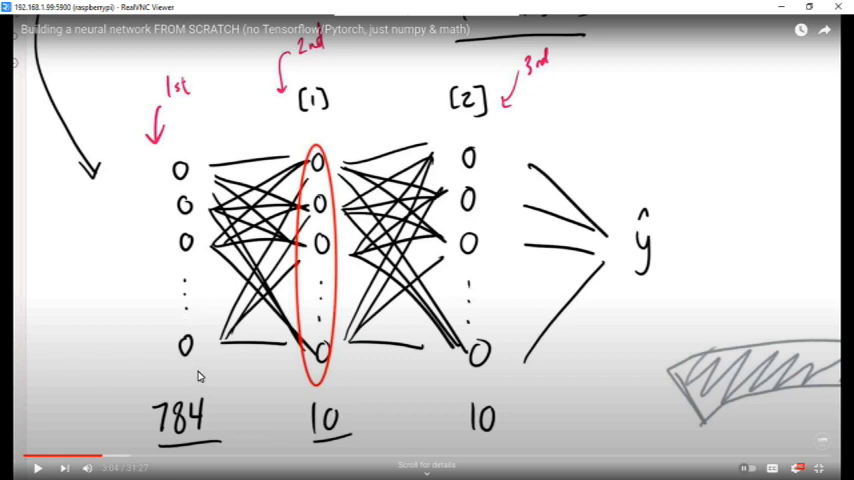
mouse_move(188, 380)
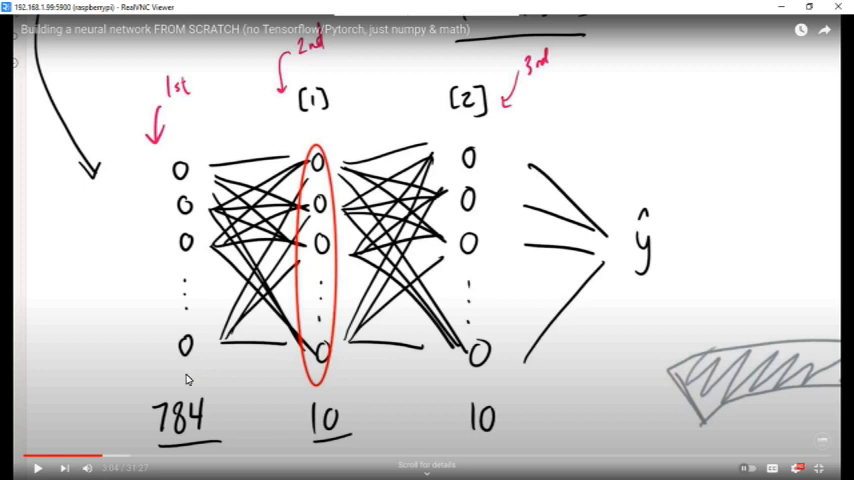
mouse_move(142, 392)
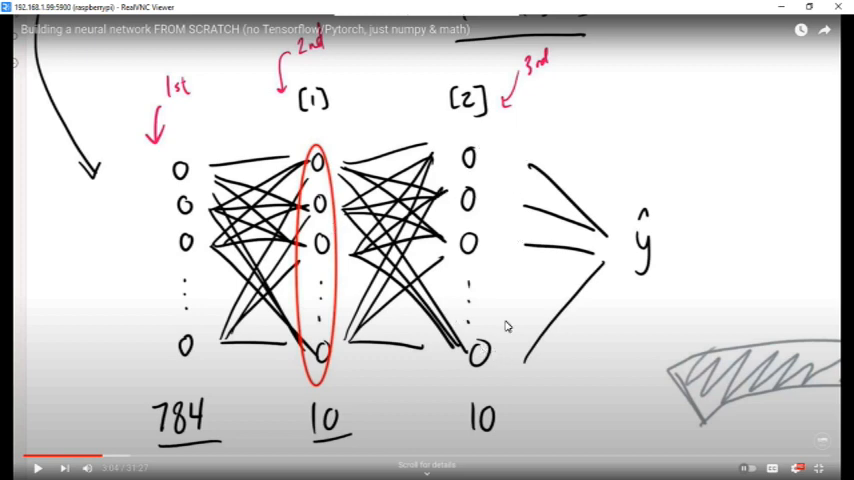
mouse_move(440, 164)
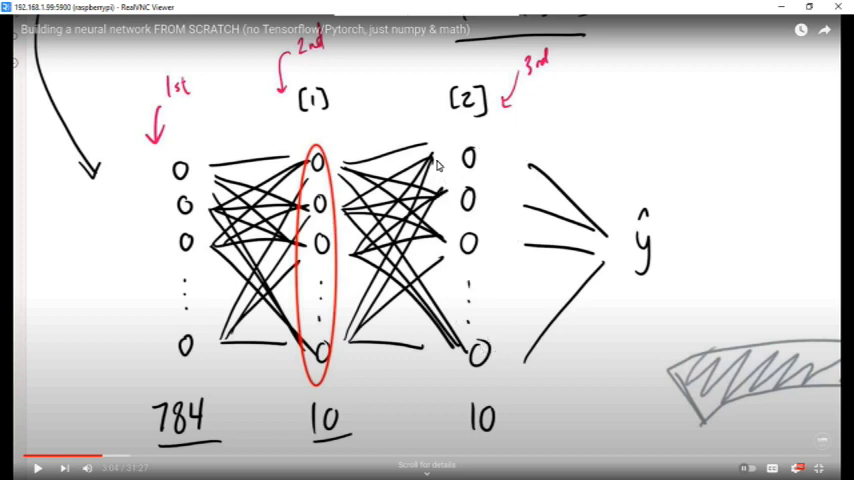
mouse_move(130, 460)
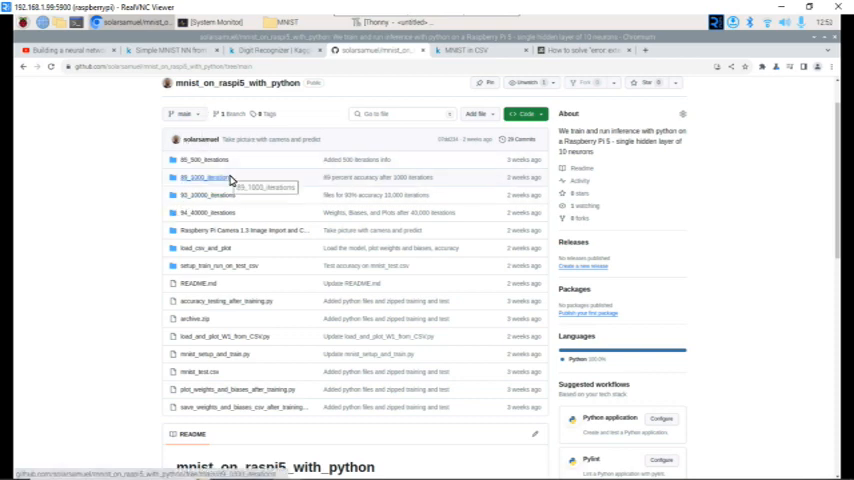
Scroll through the README describing MNIST training and inference setup on the Raspberry Pi 5
scroll(down, 3)
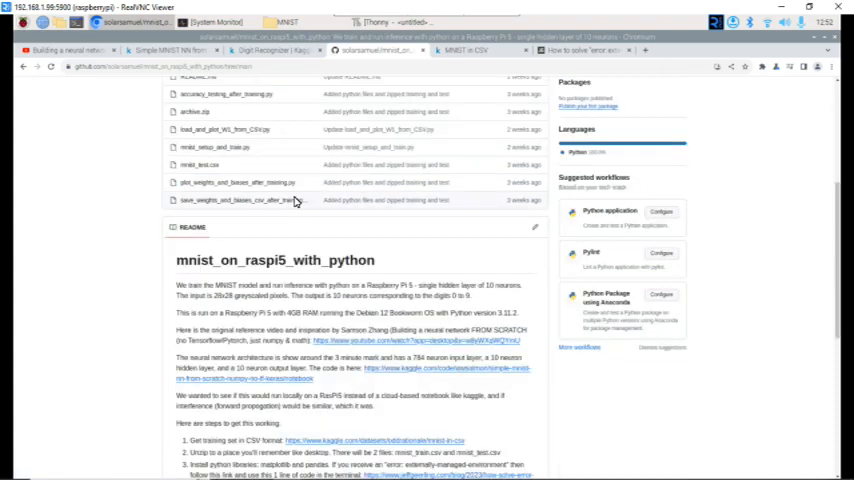
scroll(down, 3)
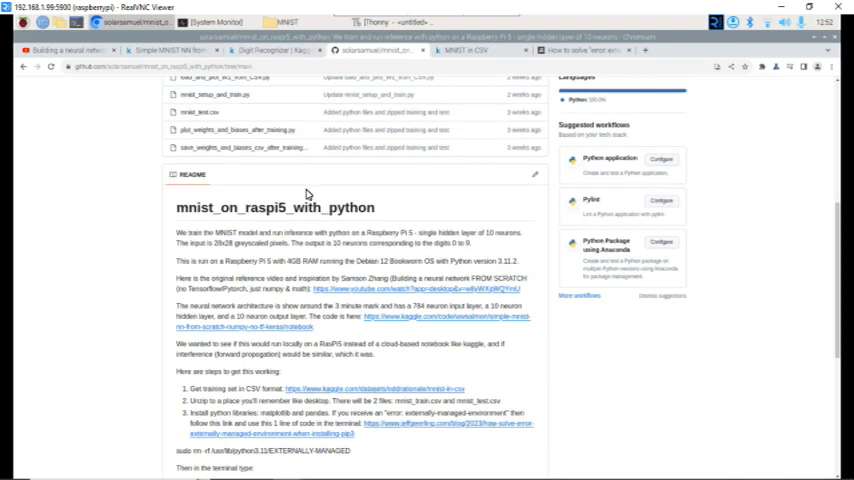
scroll(down, 3)
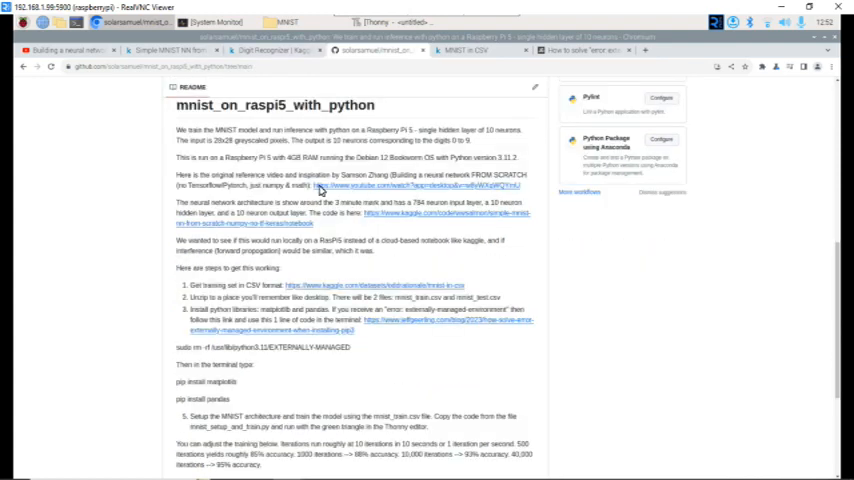
mouse_move(320, 188)
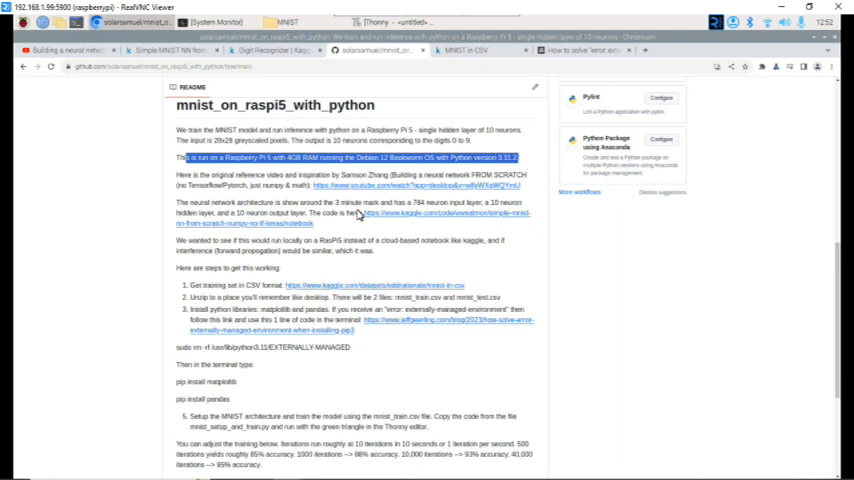
mouse_move(322, 232)
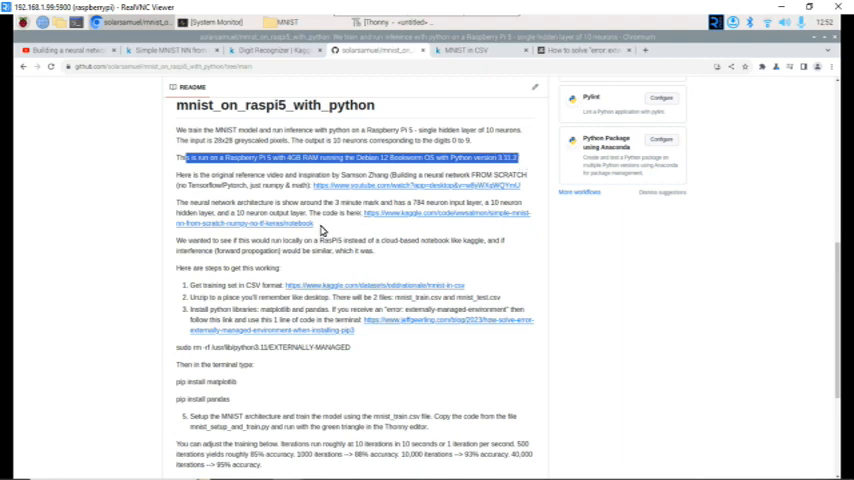
mouse_move(328, 232)
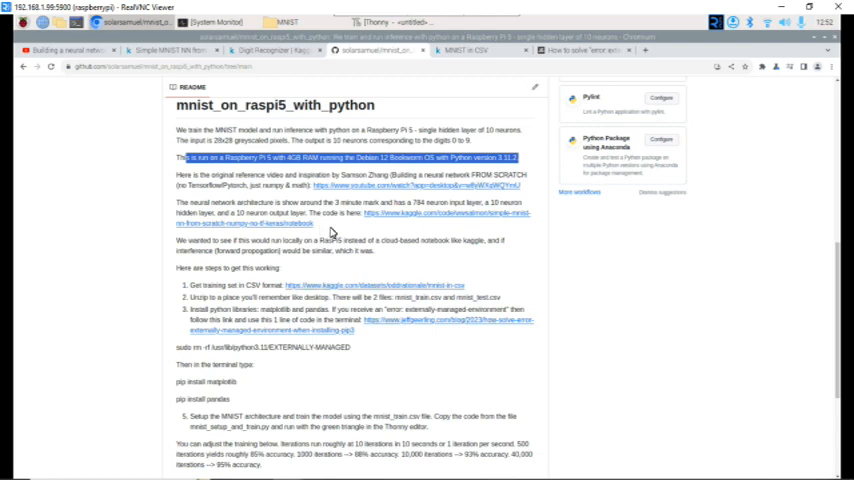
mouse_move(328, 230)
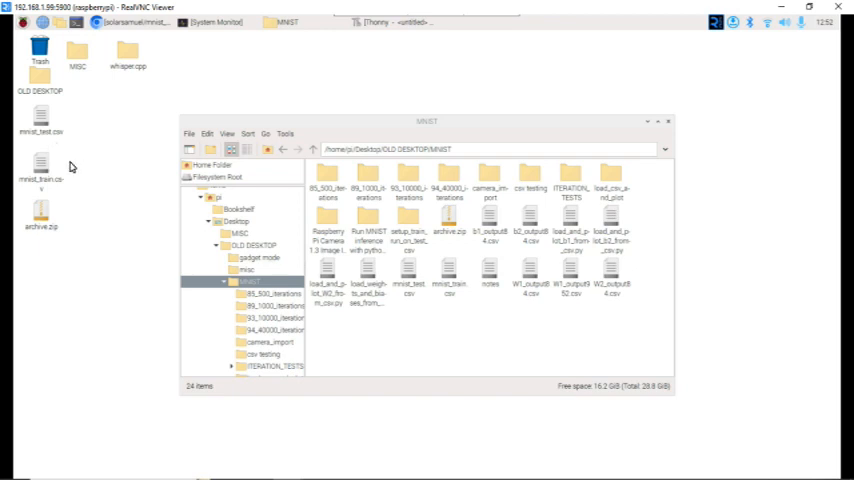
Point out the mnist_test.csv and mnist_train.csv data files on the desktop
click(40, 216)
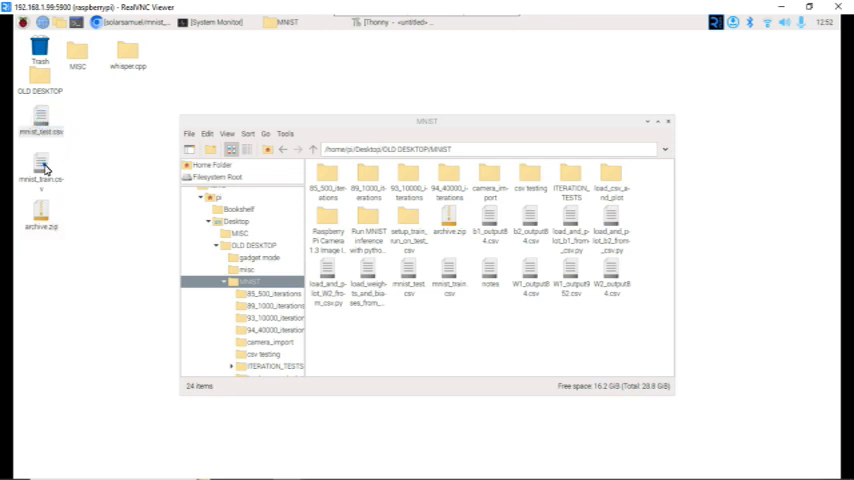
click(40, 180)
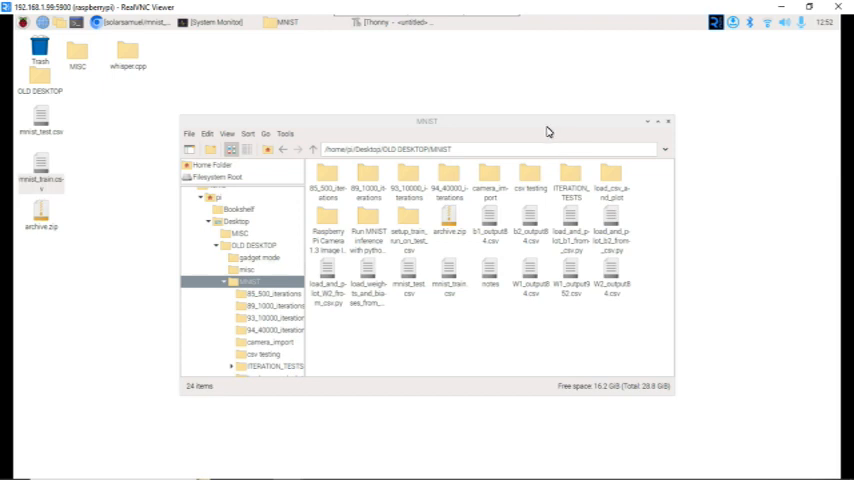
mouse_move(130, 22)
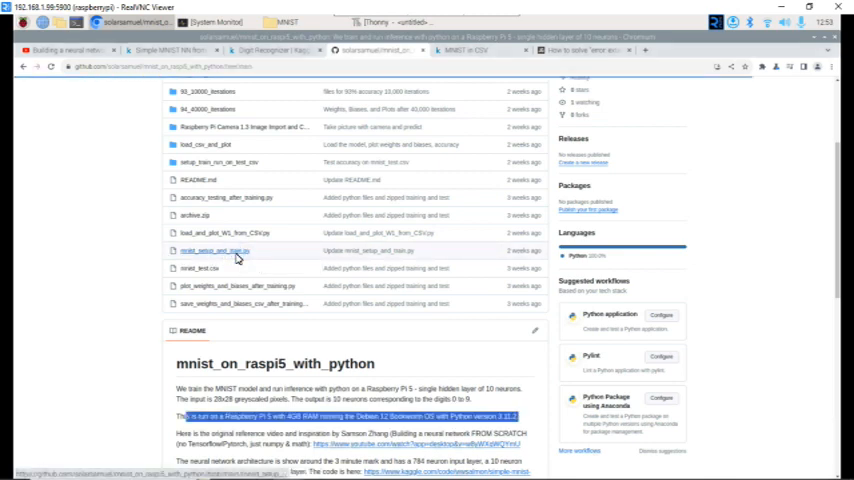
Open the Python training script from the repository's file list
click(214, 252)
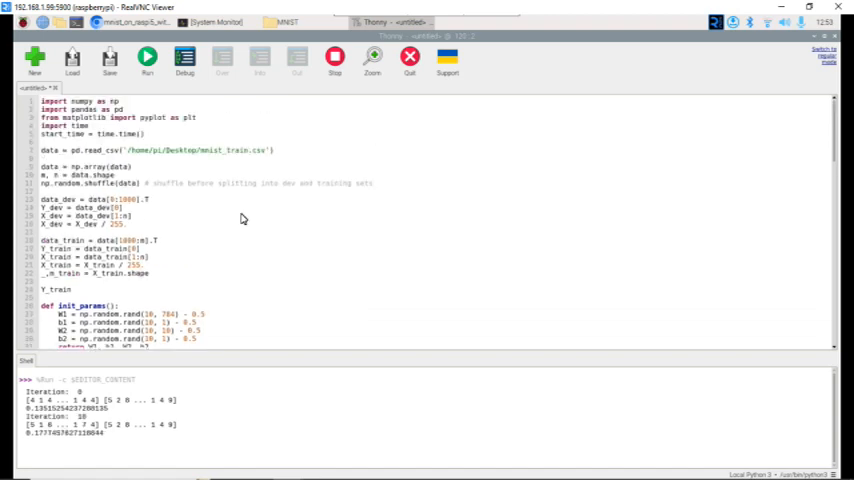
mouse_move(198, 156)
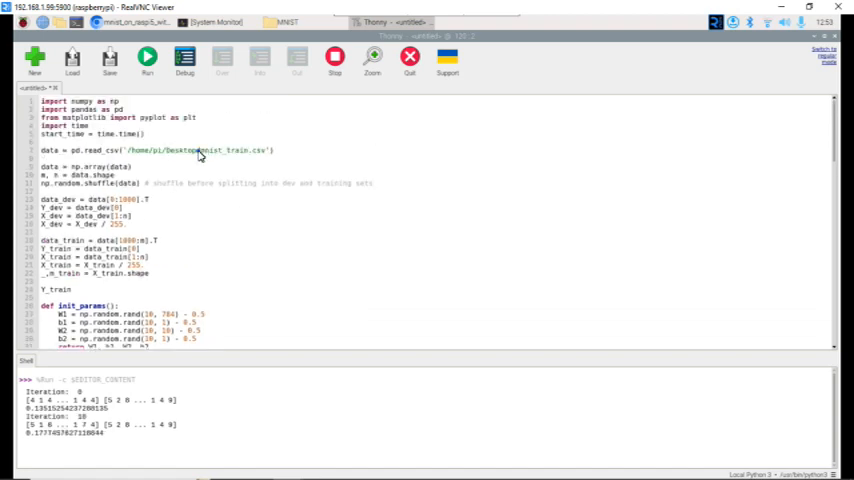
Highlight the mnist_train.csv path in the read_csv line while training iterations print
double_click(230, 150)
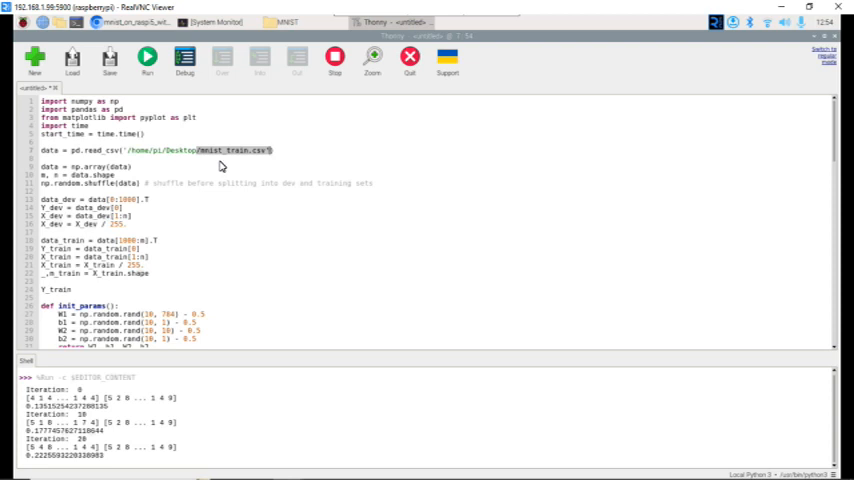
mouse_move(232, 158)
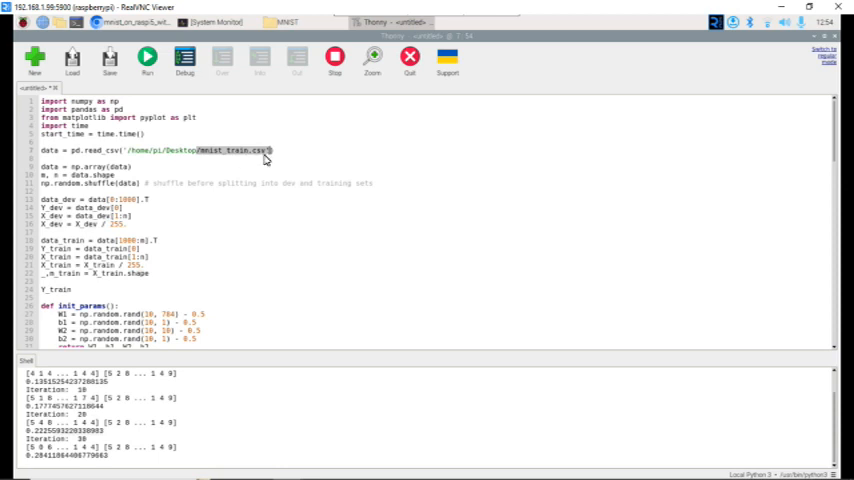
Follow the shell output as gradient-descent iterations finish and elapsed seconds are printed
scroll(down, 3)
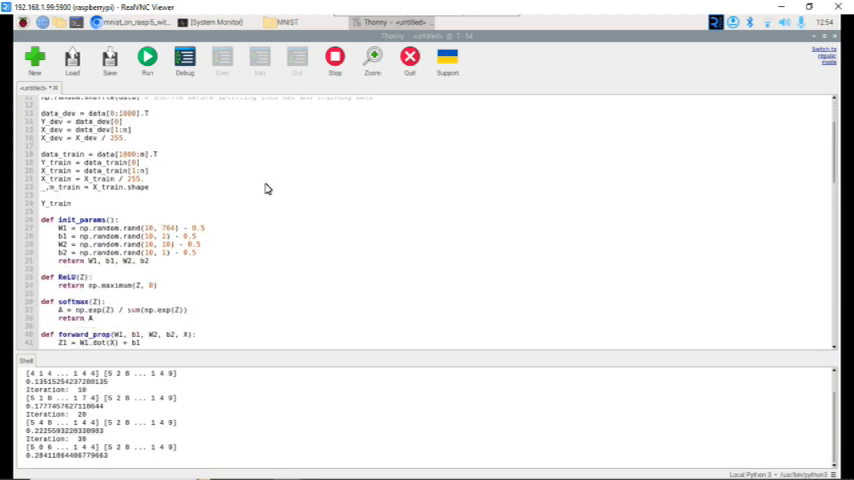
scroll(down, 3)
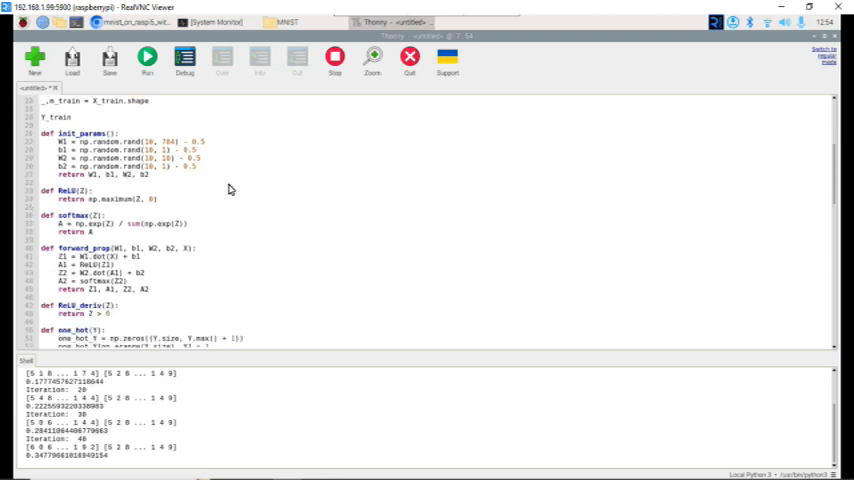
scroll(down, 3)
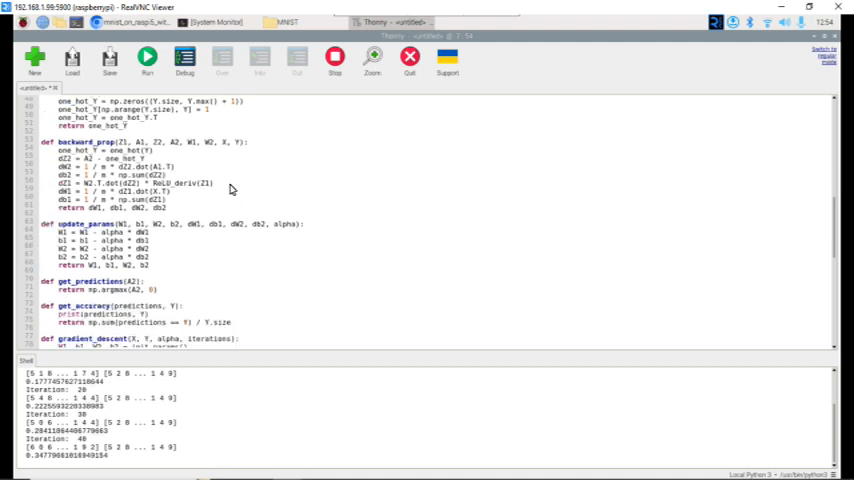
scroll(down, 3)
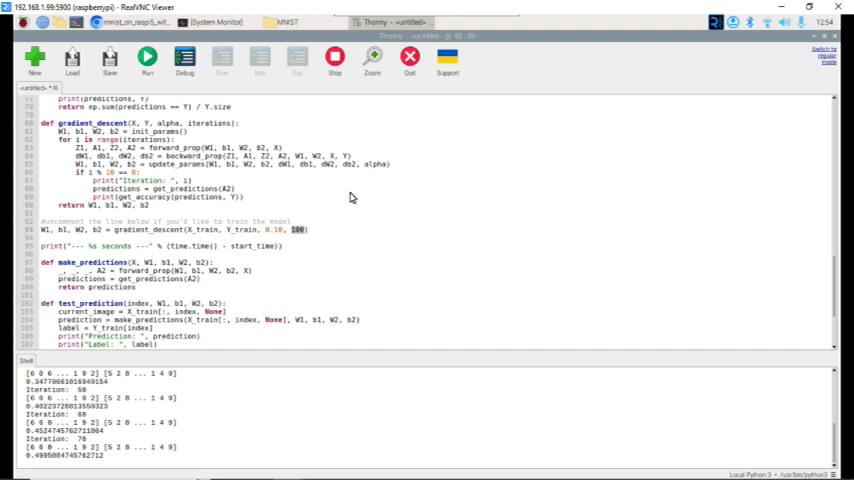
mouse_move(426, 208)
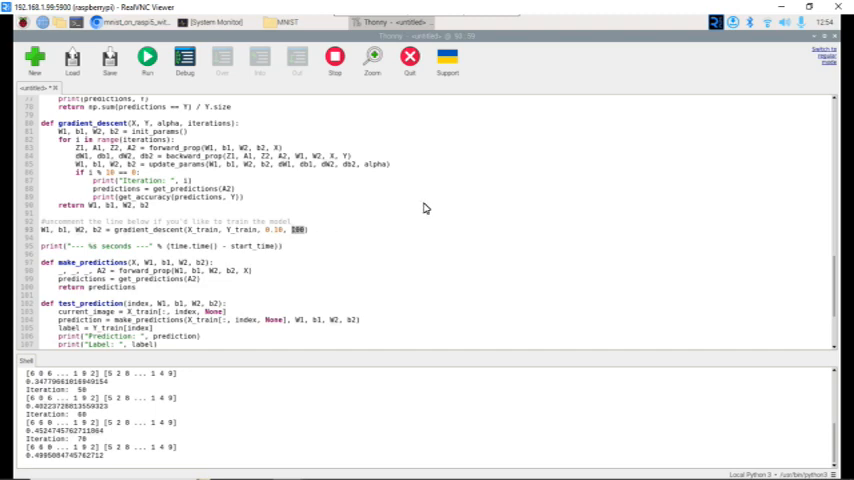
scroll(down, 3)
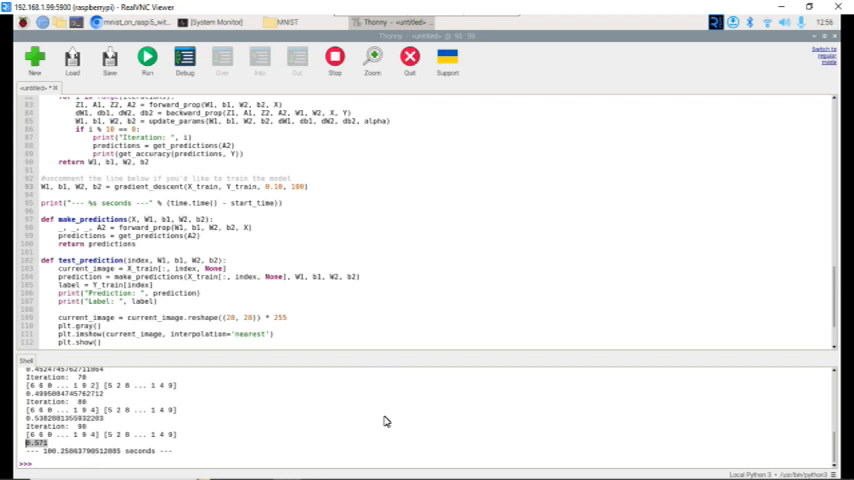
mouse_move(358, 430)
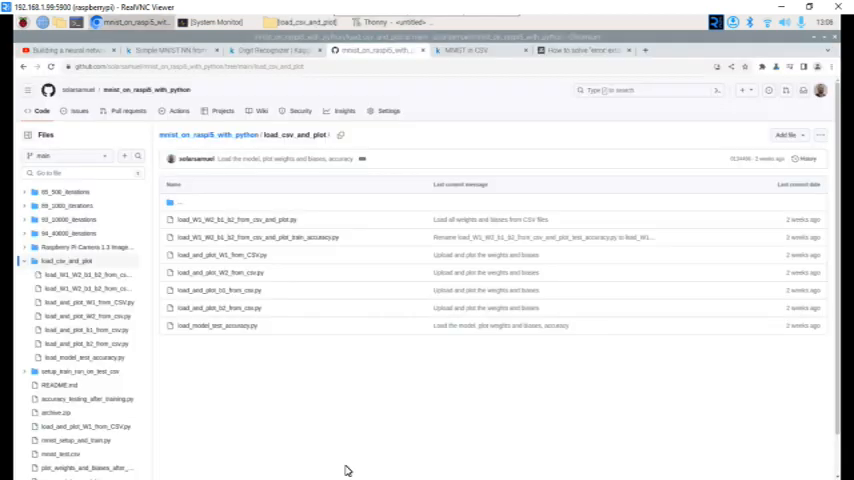
mouse_move(278, 388)
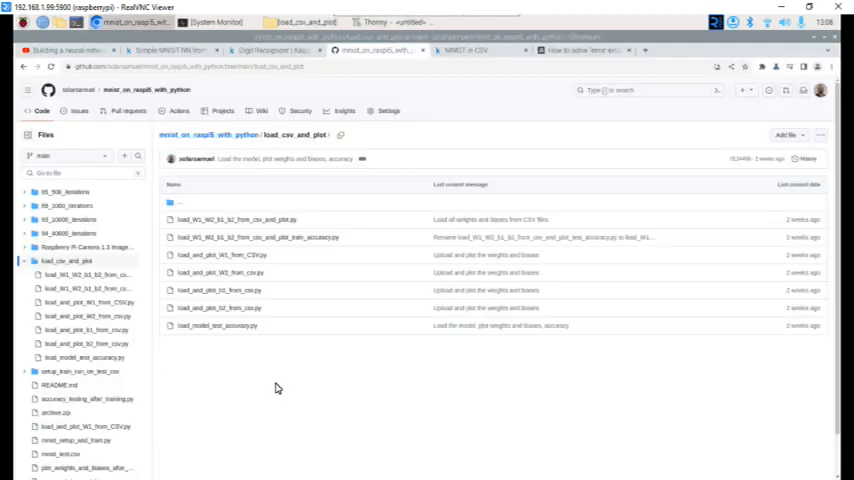
mouse_move(260, 330)
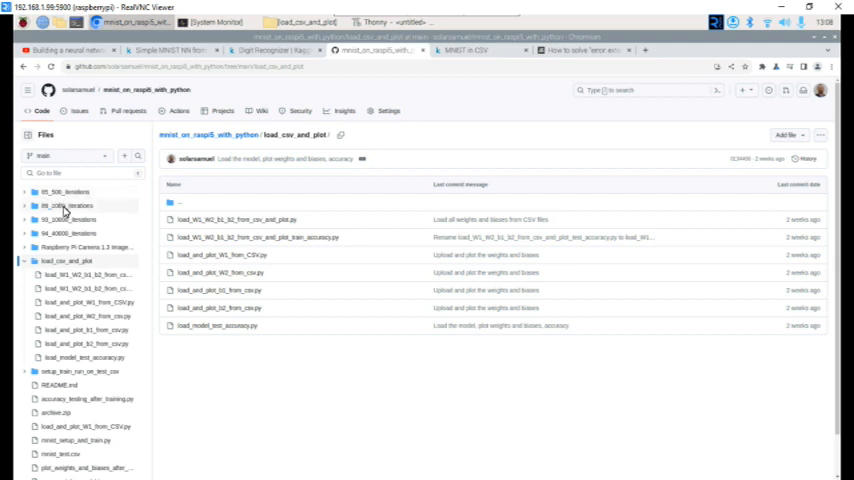
mouse_move(50, 216)
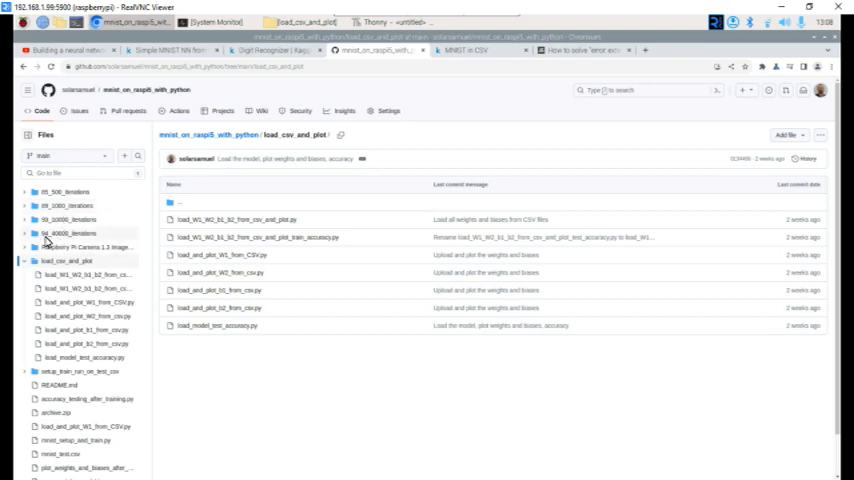
mouse_move(70, 244)
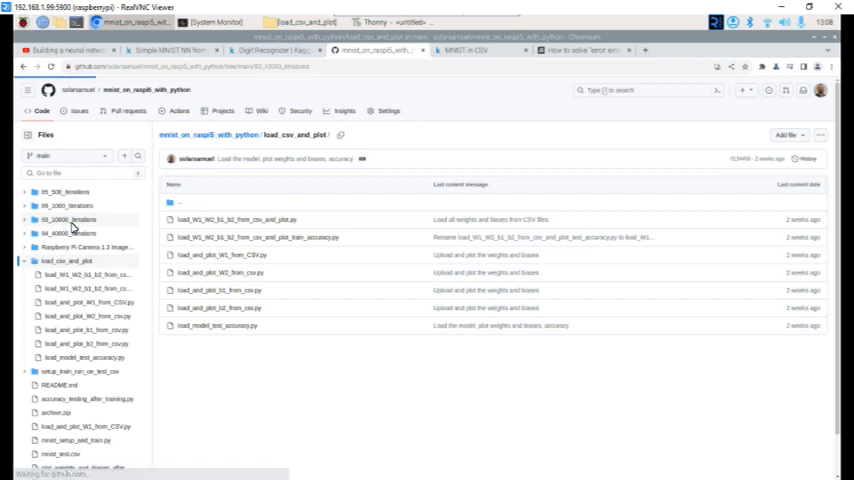
Open the 10,000-iterations folder and its load_W1_b1_W2_b2 weight-plotting script
click(68, 220)
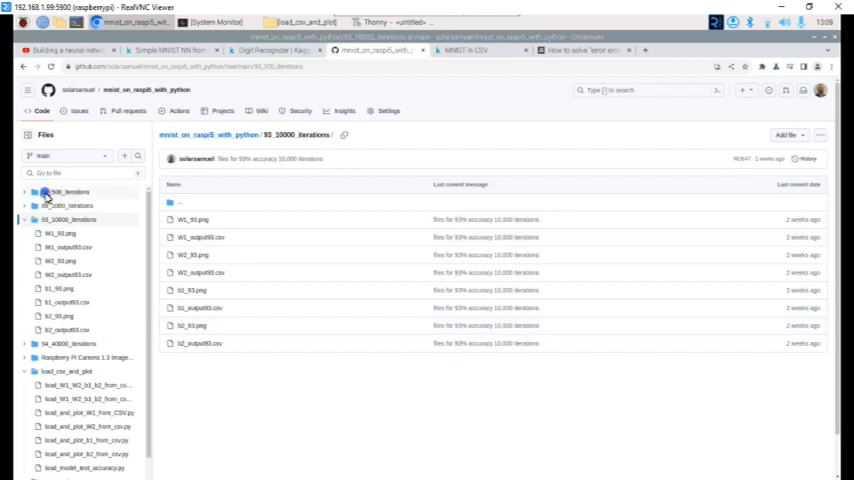
click(64, 192)
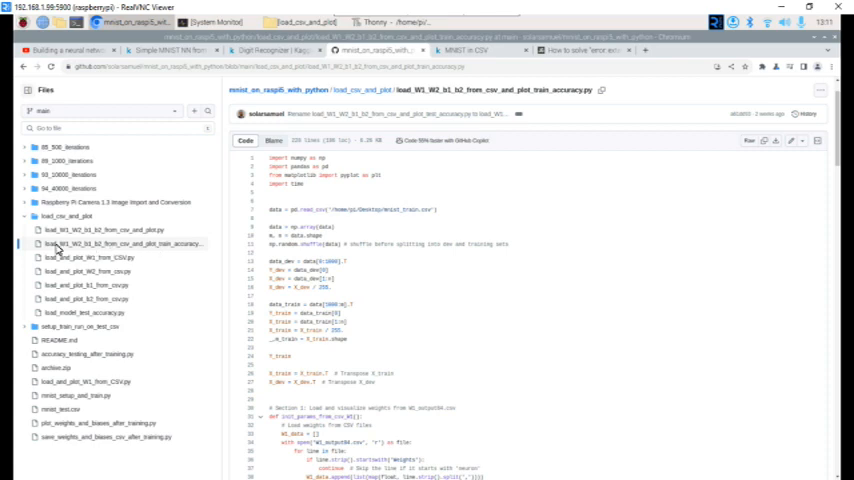
mouse_move(120, 252)
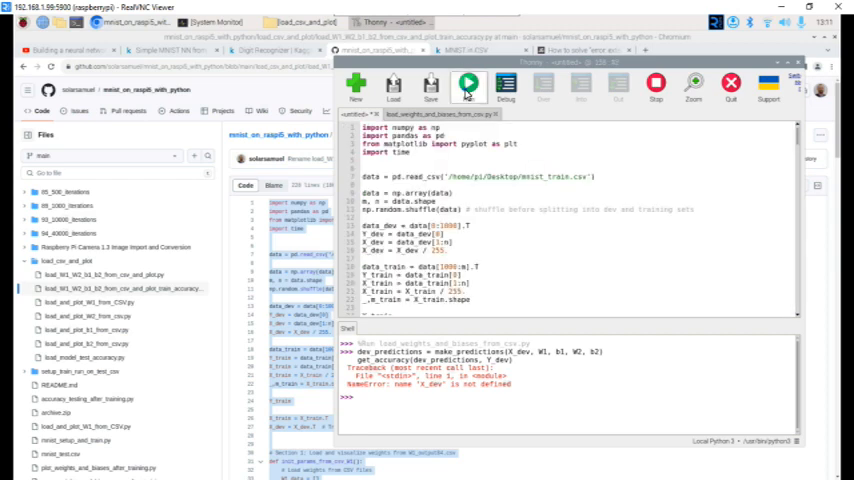
Run the weight-loading script, view the W2 weights and b2 biases plots, then close the figure
click(468, 84)
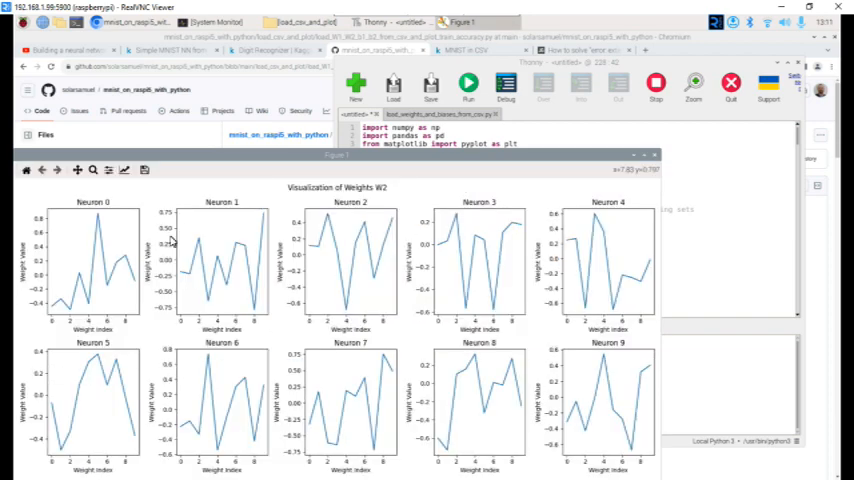
mouse_move(656, 156)
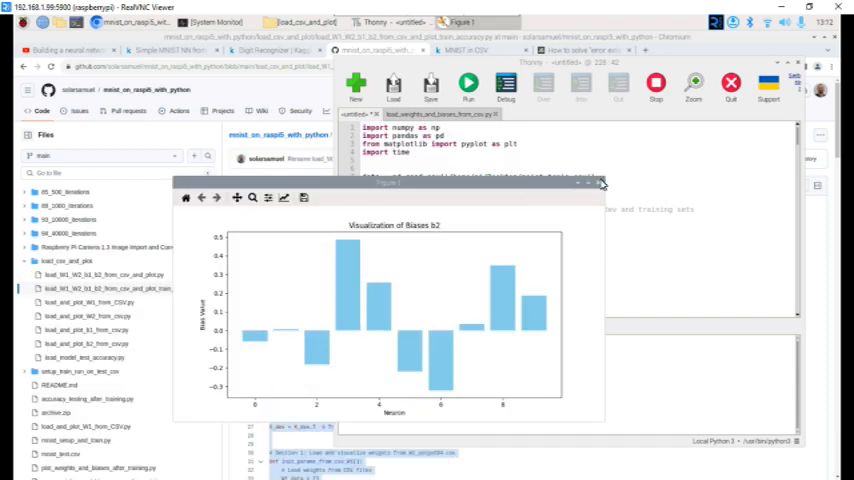
click(600, 184)
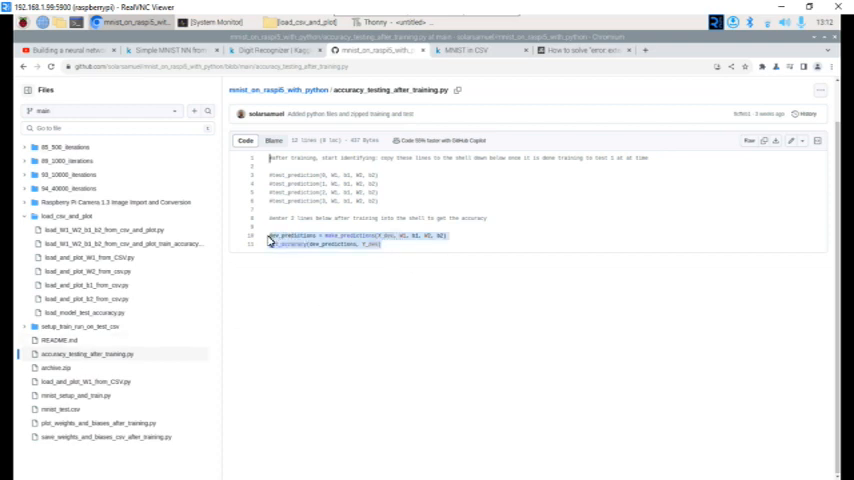
Copy the selected dev-set prediction and accuracy lines and switch to the Thonny window
right_click(330, 240)
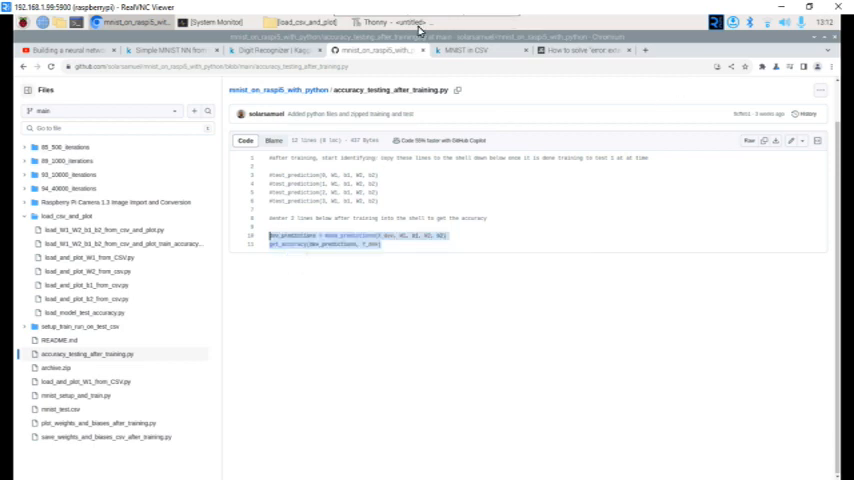
click(376, 22)
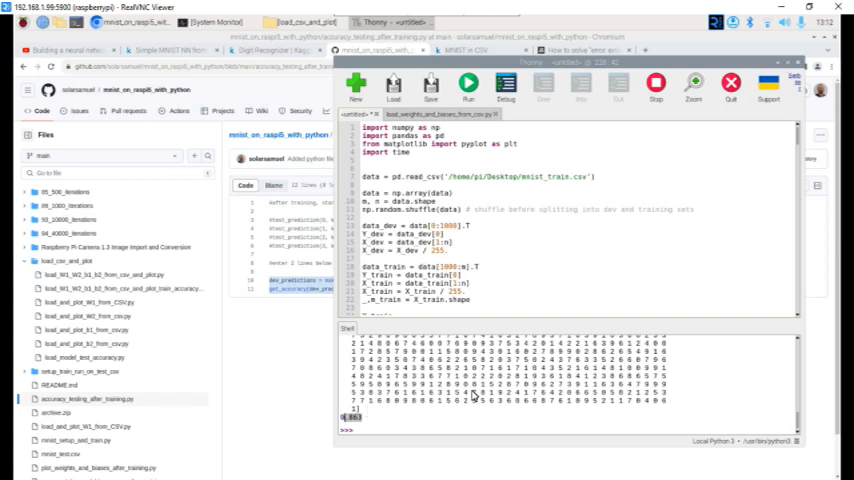
mouse_move(434, 410)
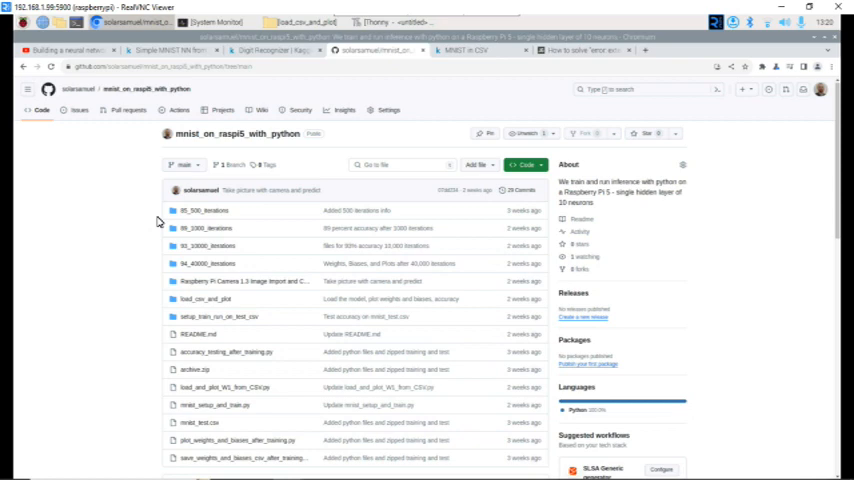
Scroll the repository's top-level file list
scroll(down, 3)
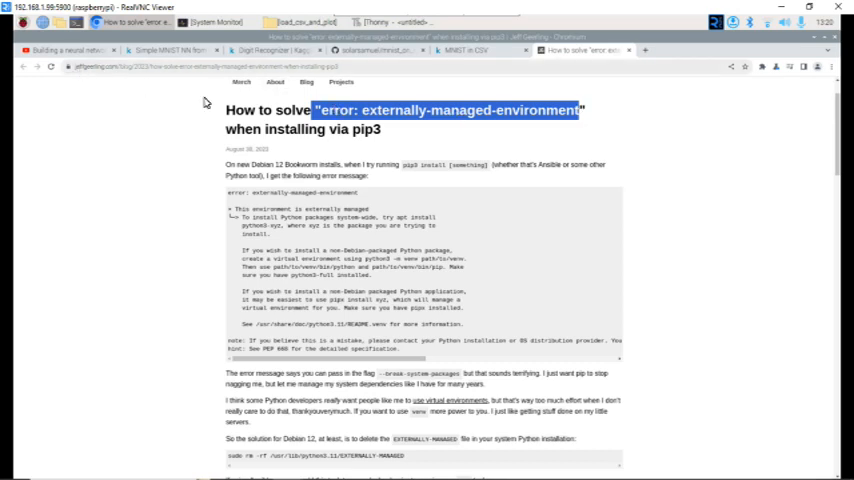
Read the sudo rm fix for pip3's externally-managed-environment error, then return to the GitHub repository
scroll(down, 3)
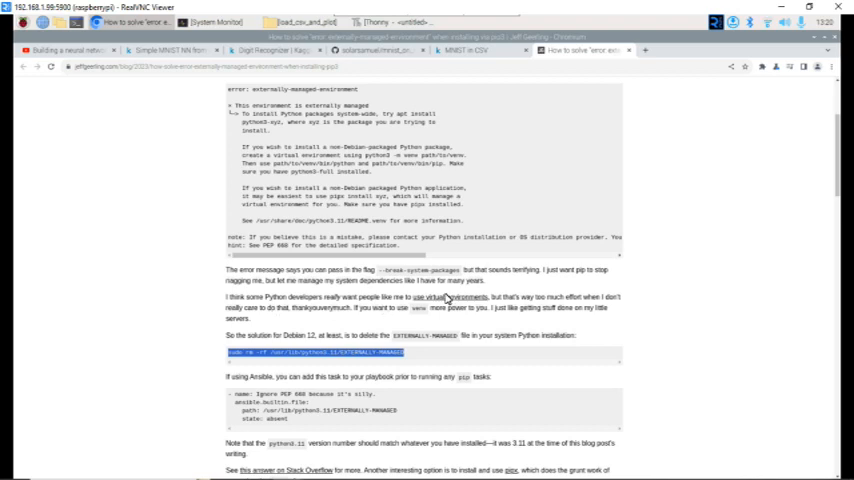
scroll(up, 3)
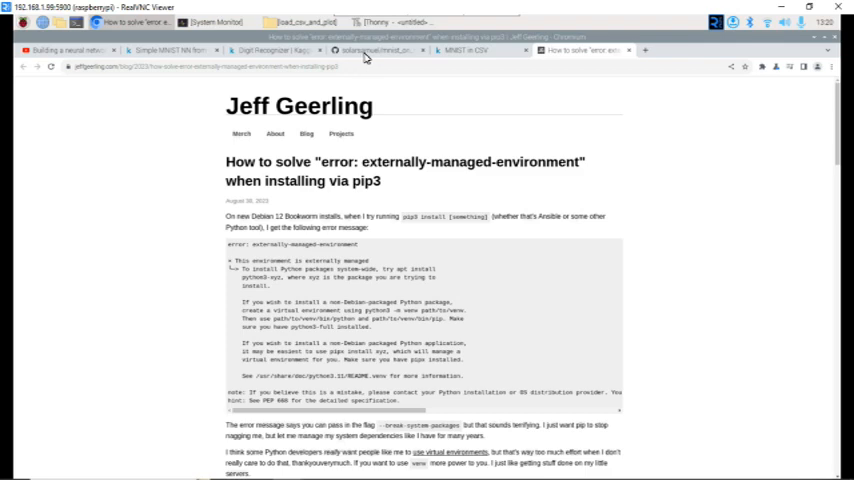
click(376, 50)
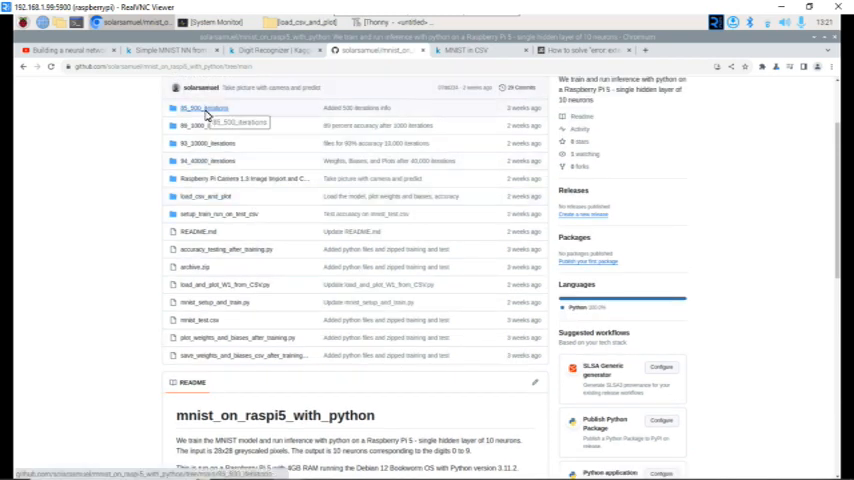
mouse_move(204, 128)
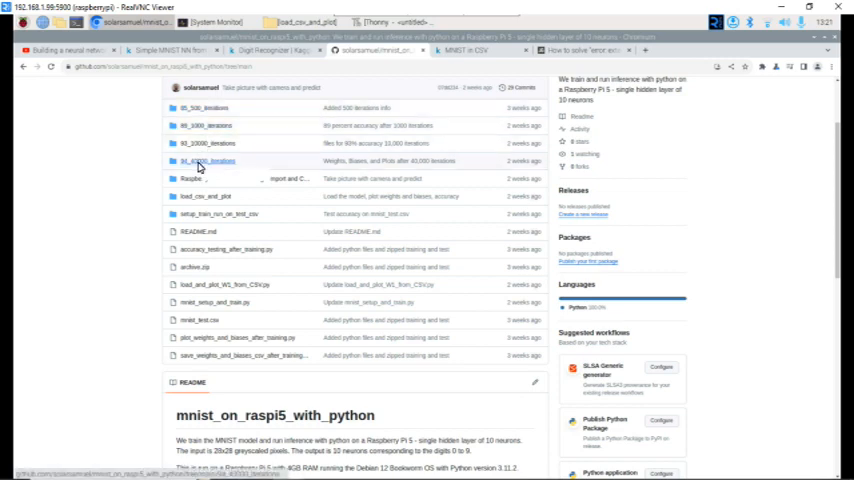
mouse_move(208, 160)
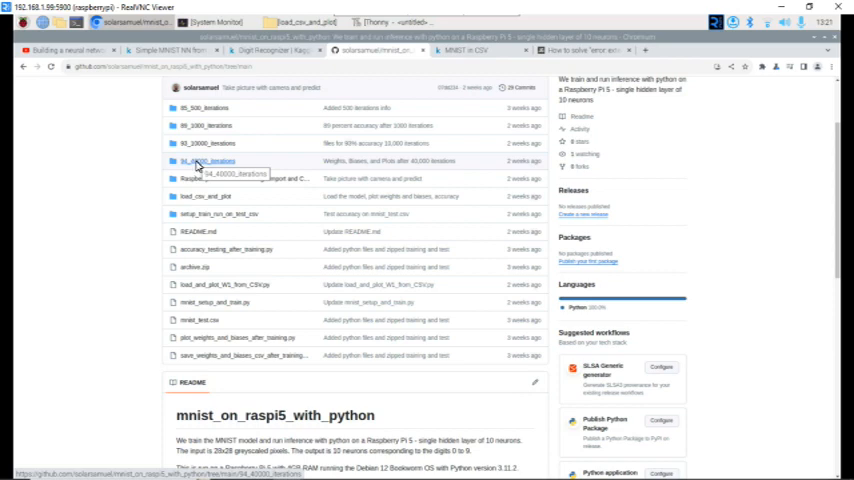
mouse_move(276, 254)
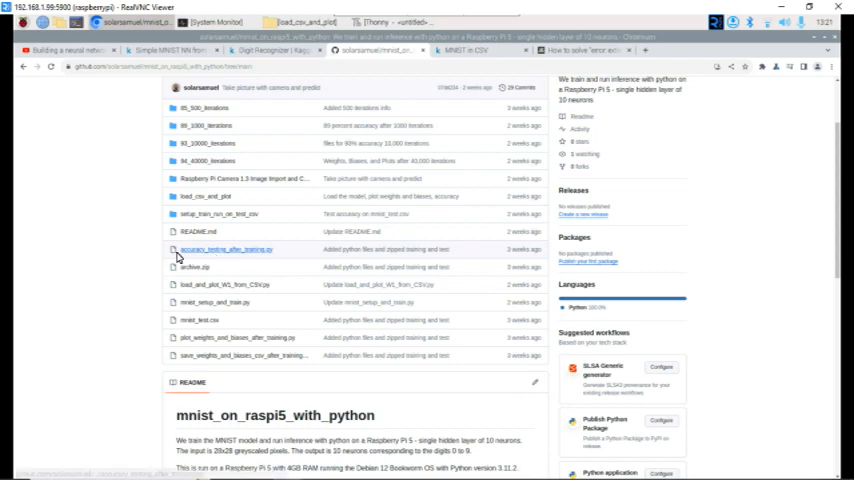
mouse_move(144, 256)
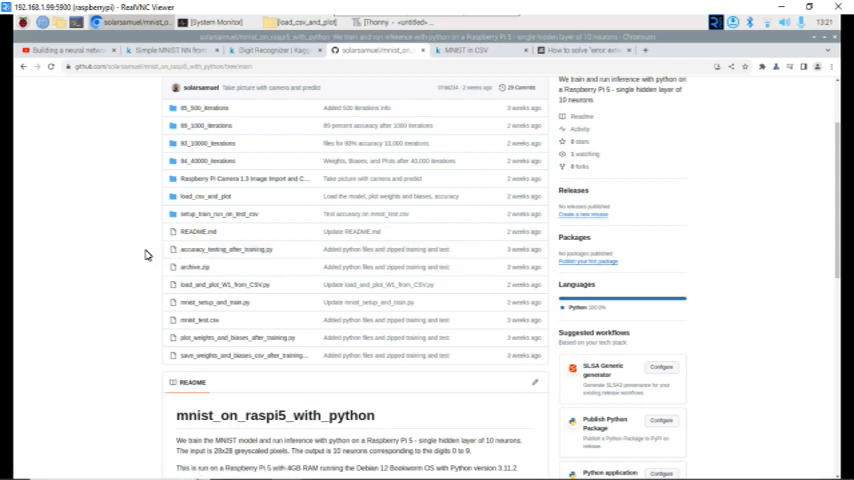